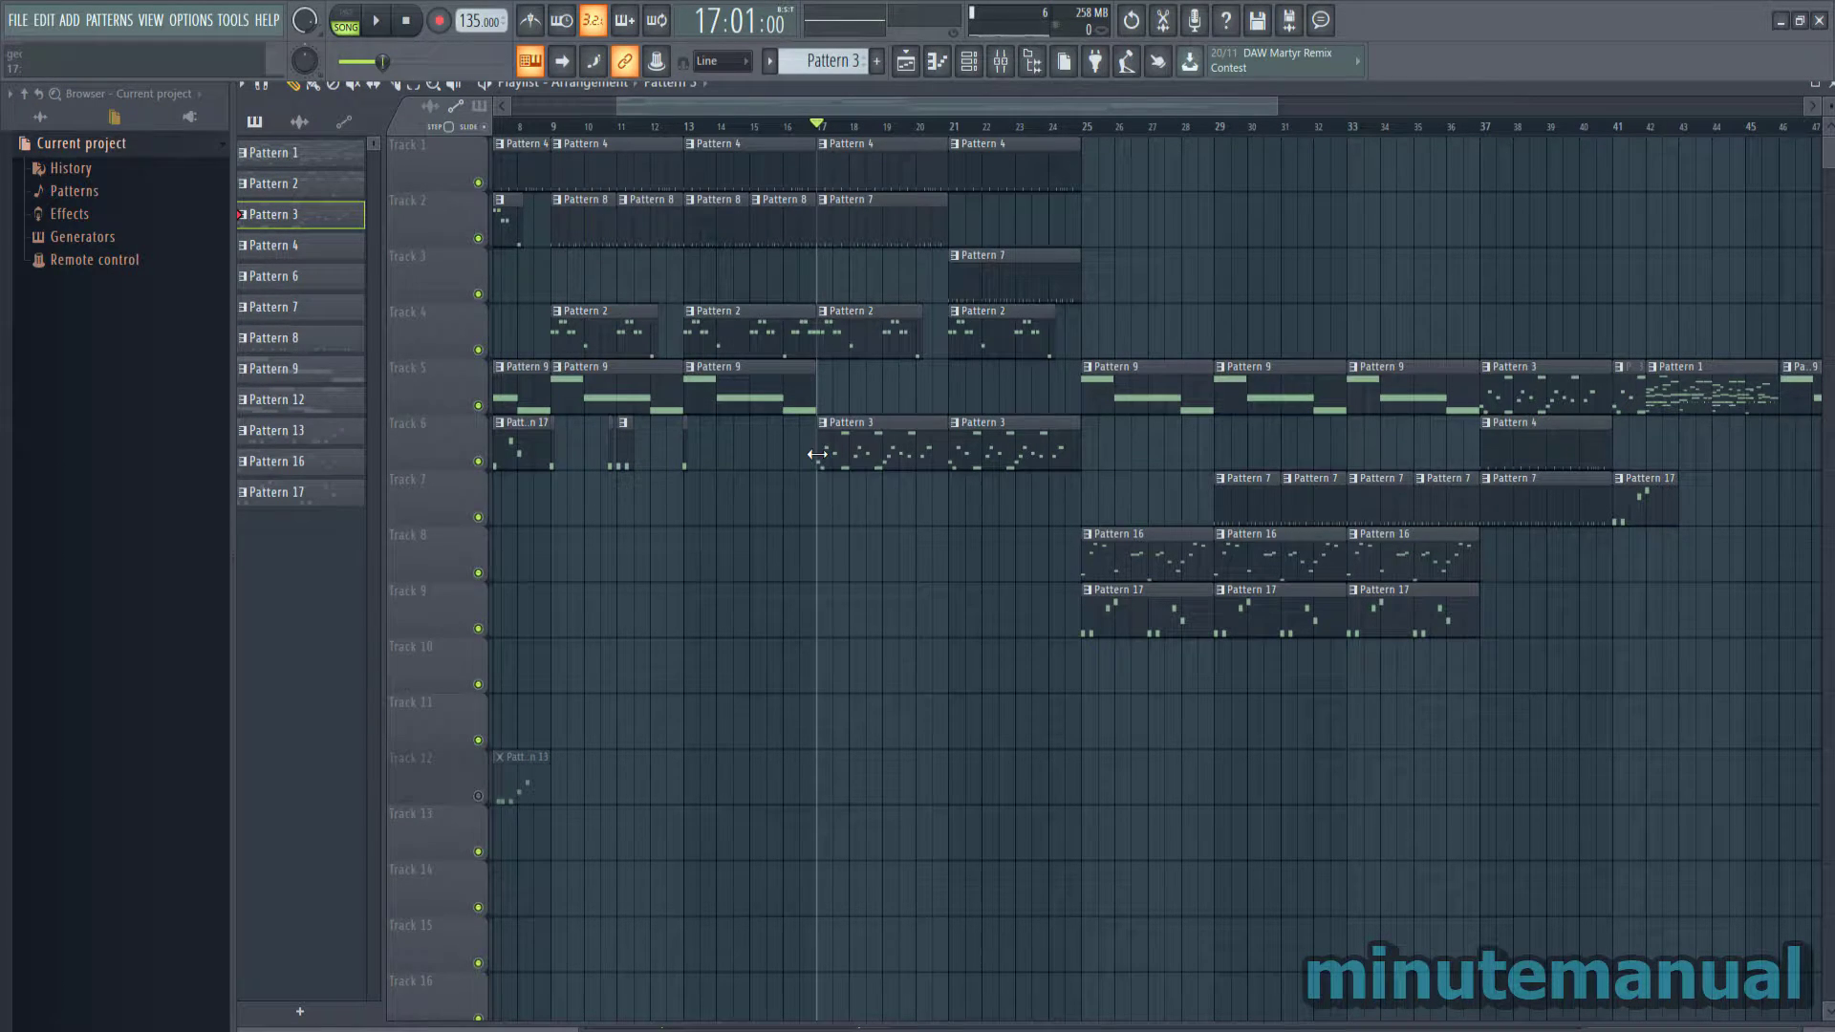
Step: Open the Mixer and bring up the Insert 5 volume fader's context menu
click(374, 21)
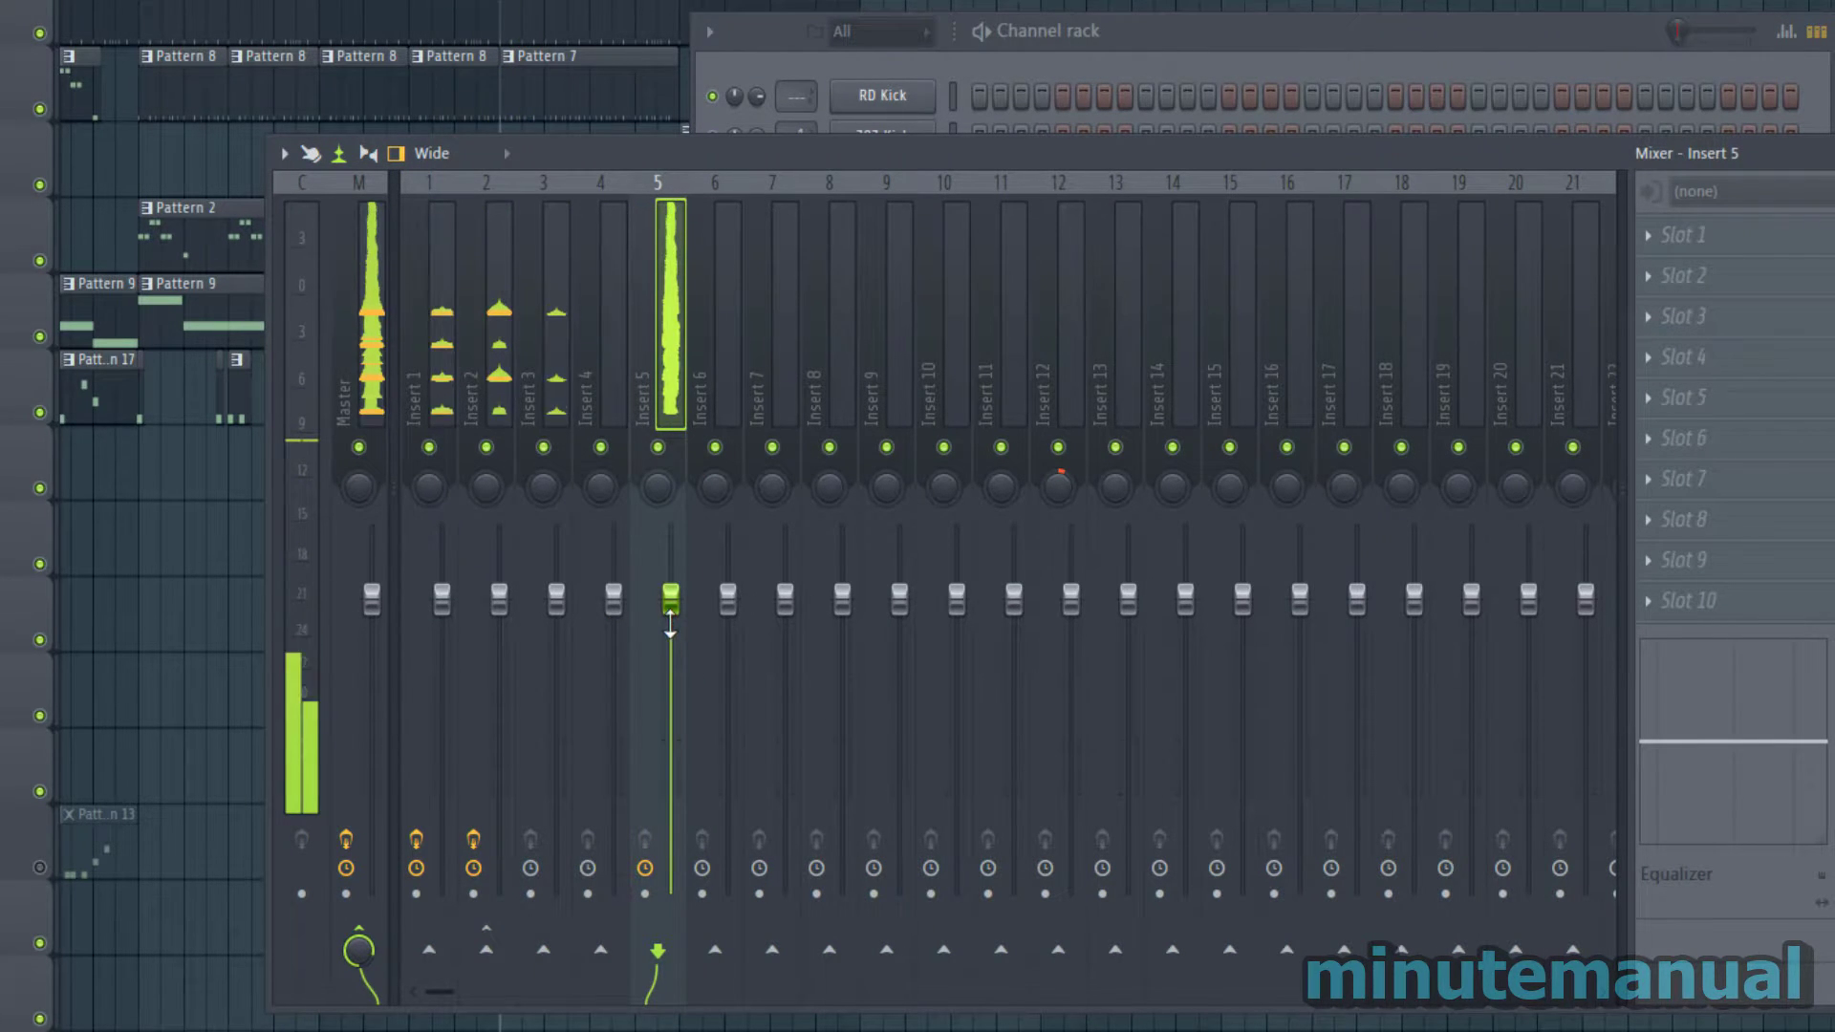
right_click(671, 596)
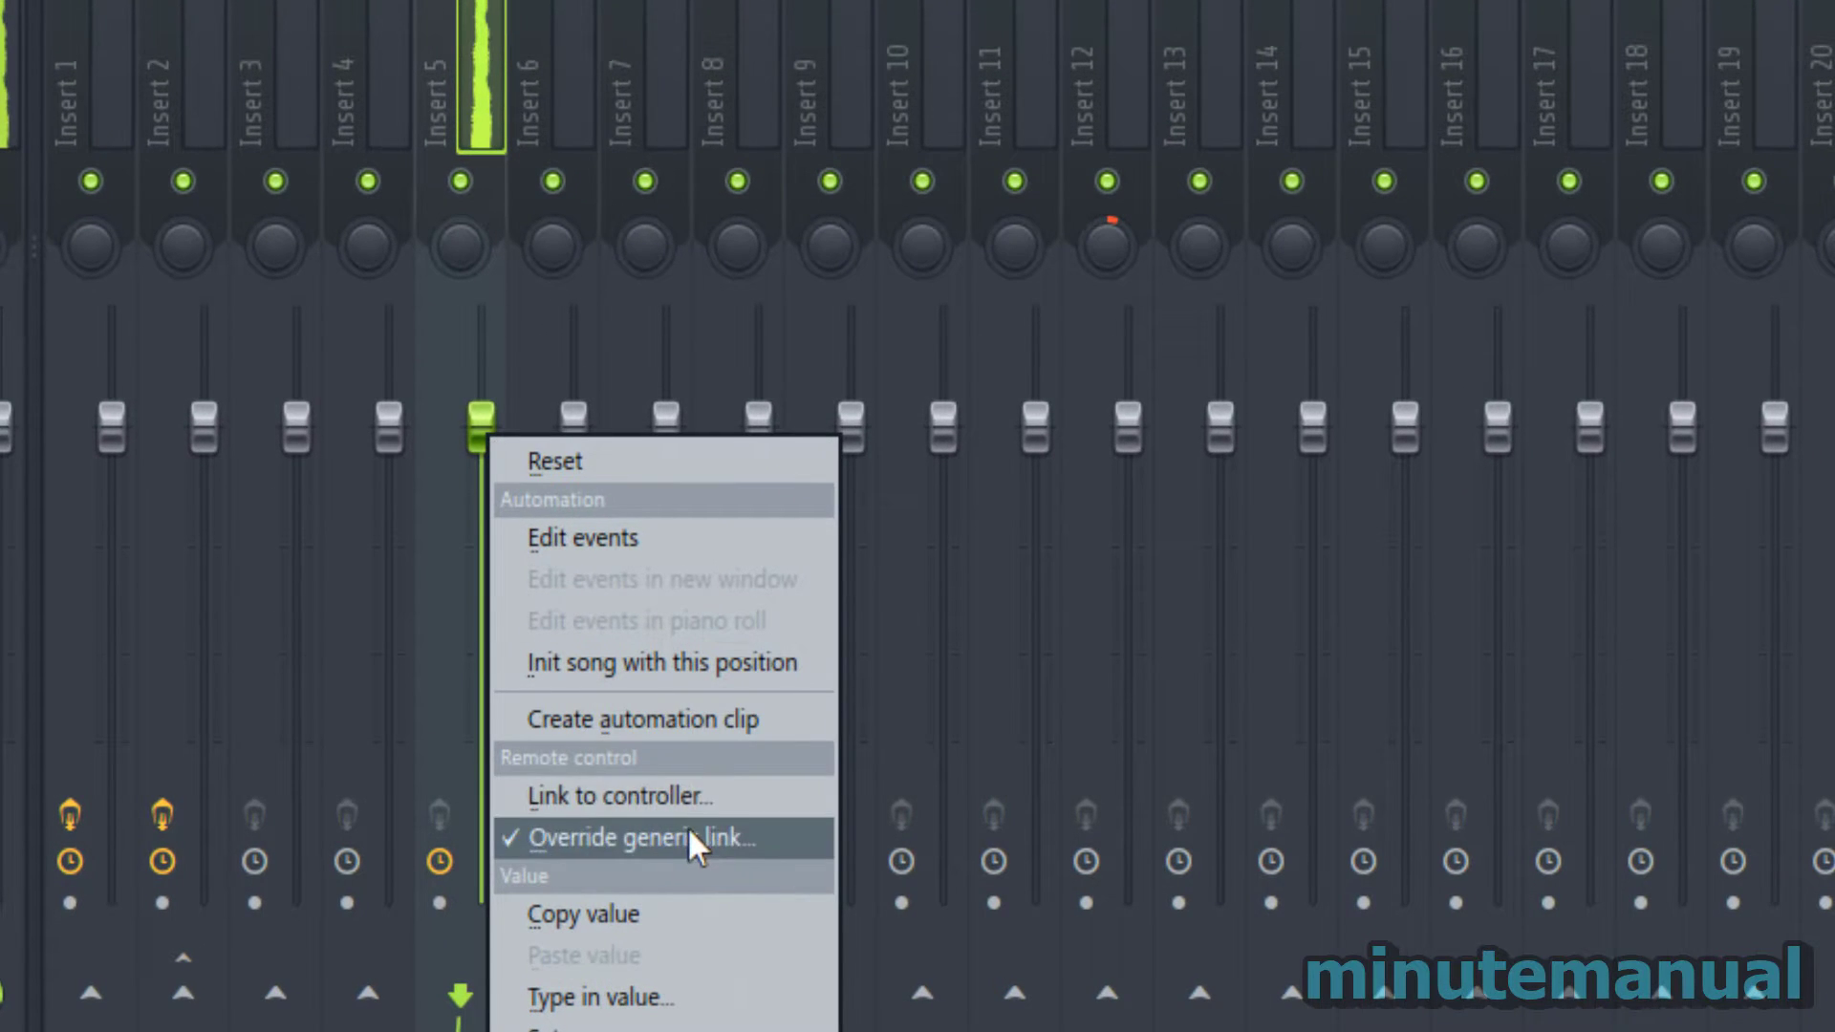
mouse_move(618, 735)
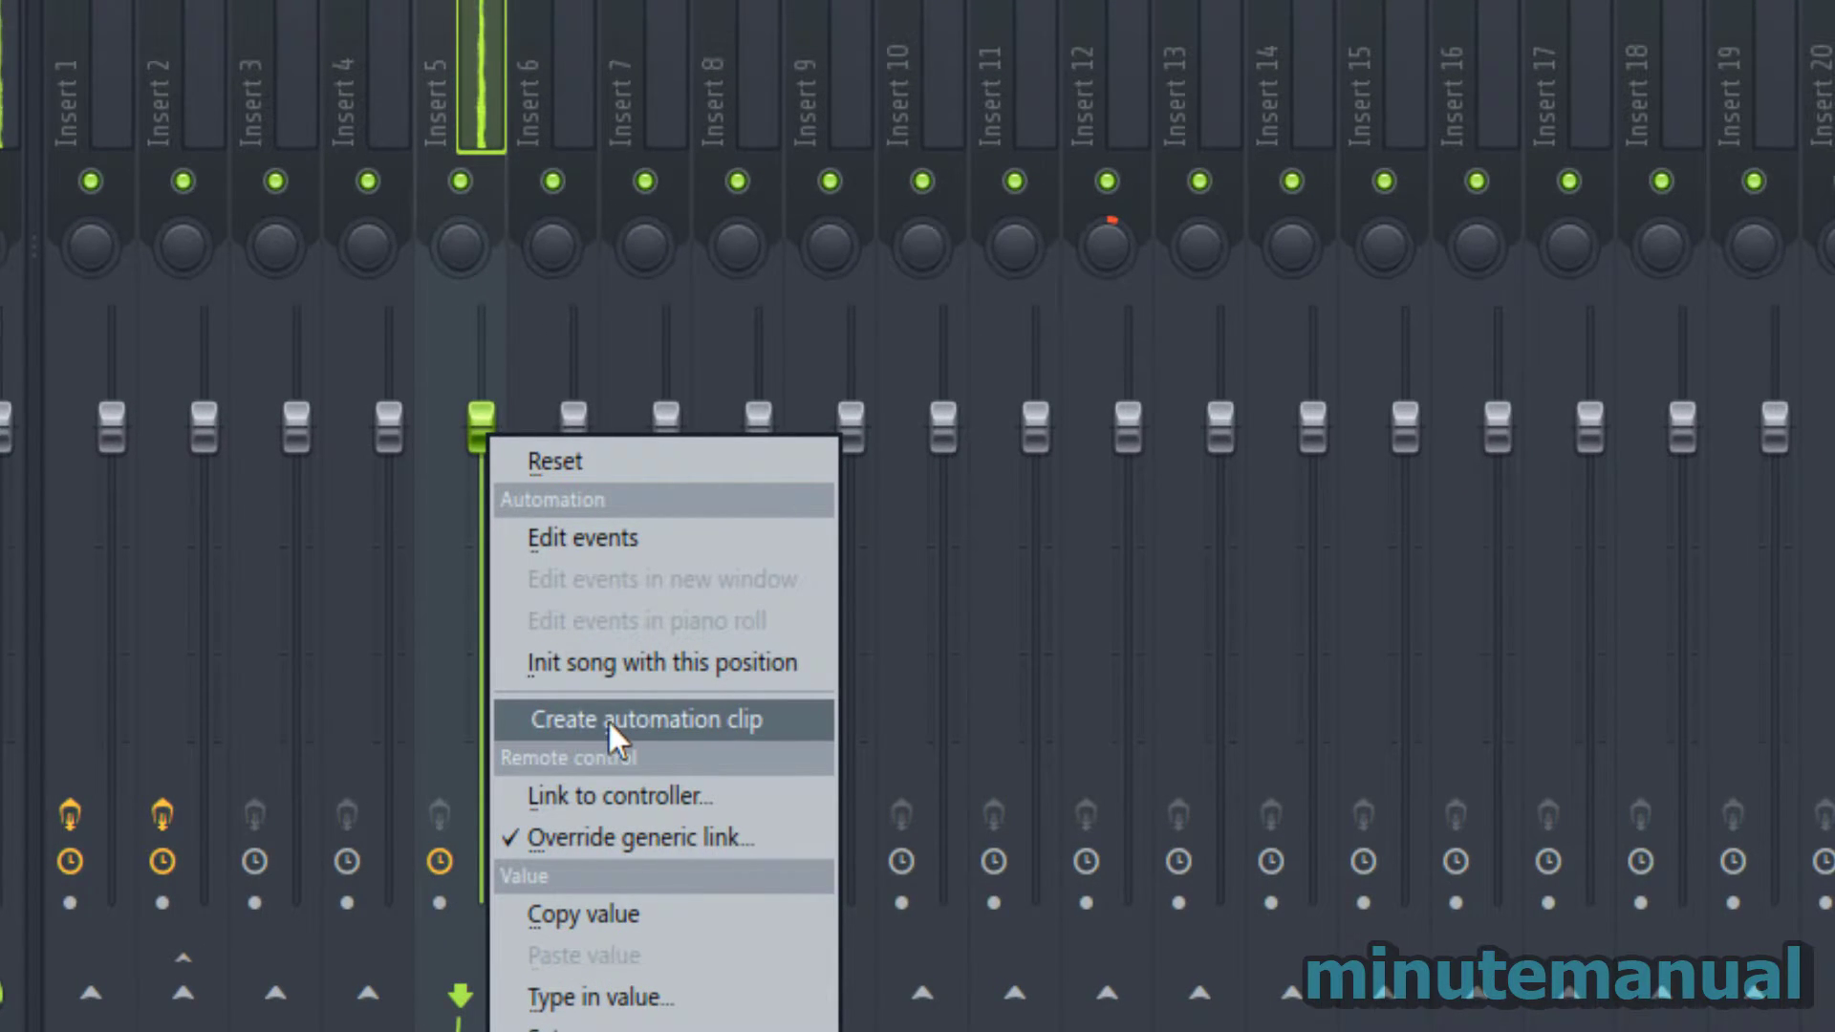
Step: Create an automation clip for Insert 5 volume in the Playlist
click(646, 718)
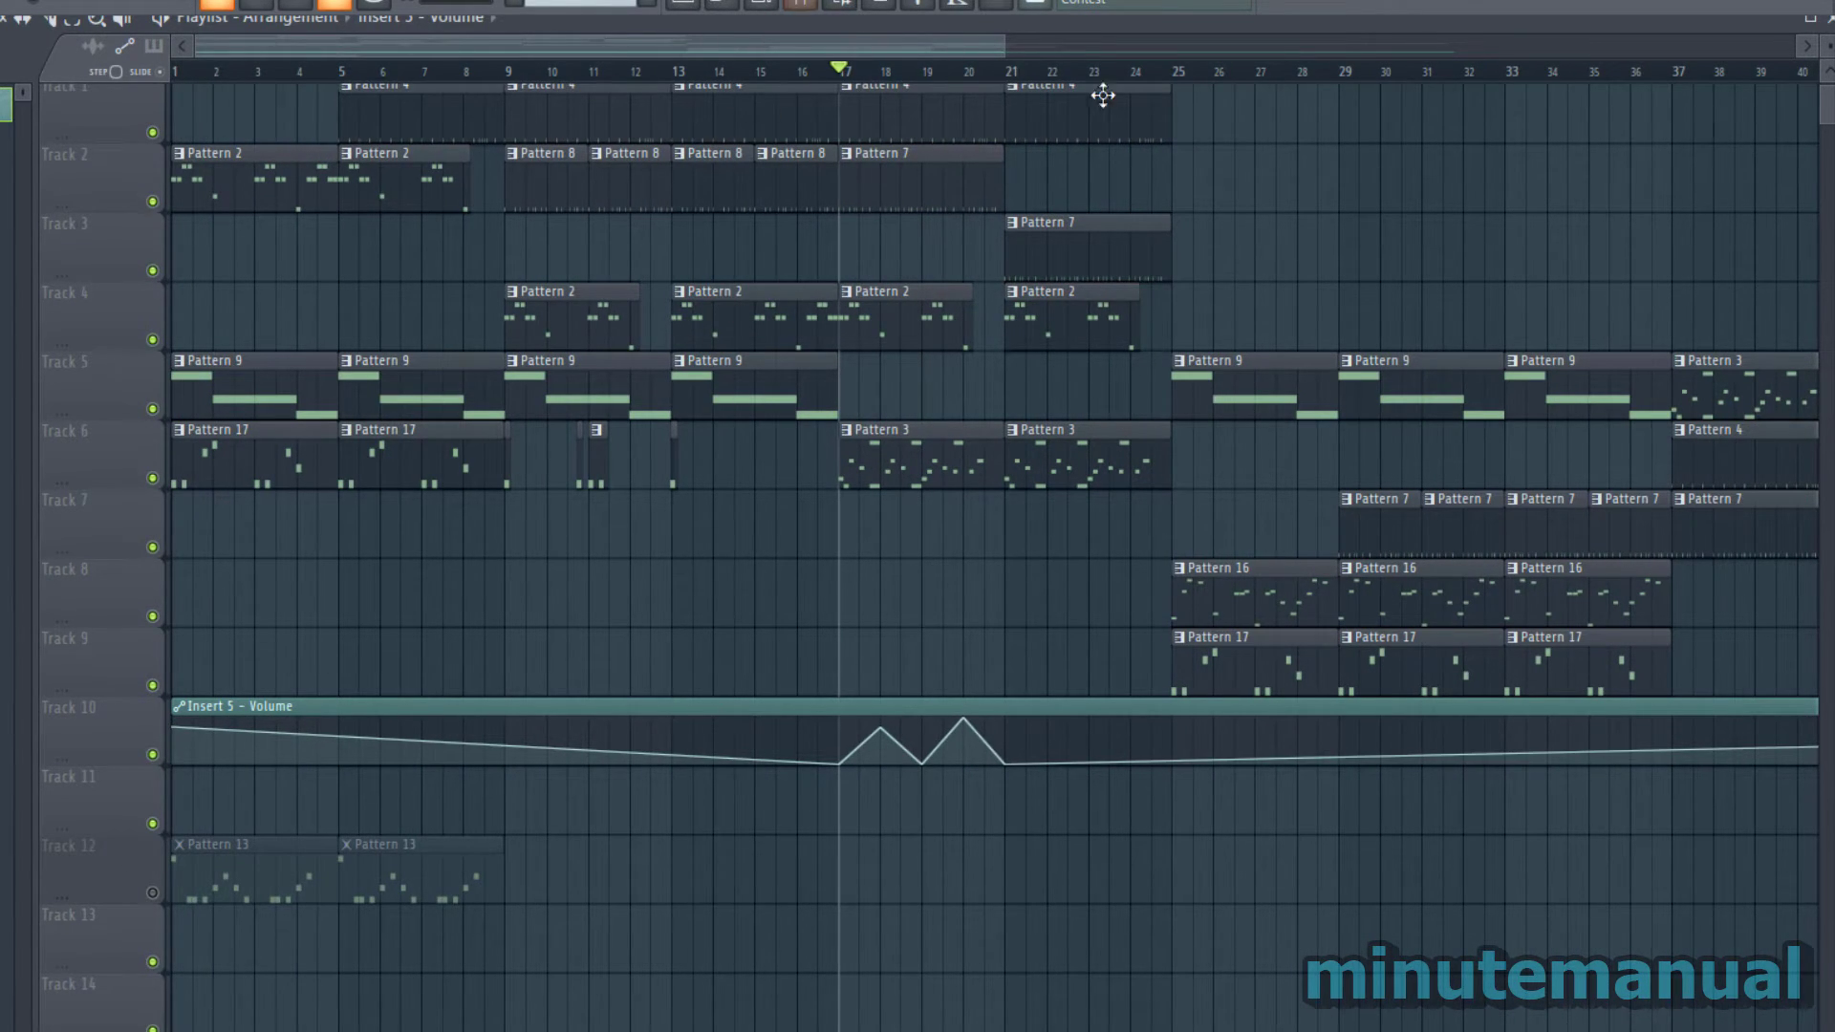
mouse_move(1016, 468)
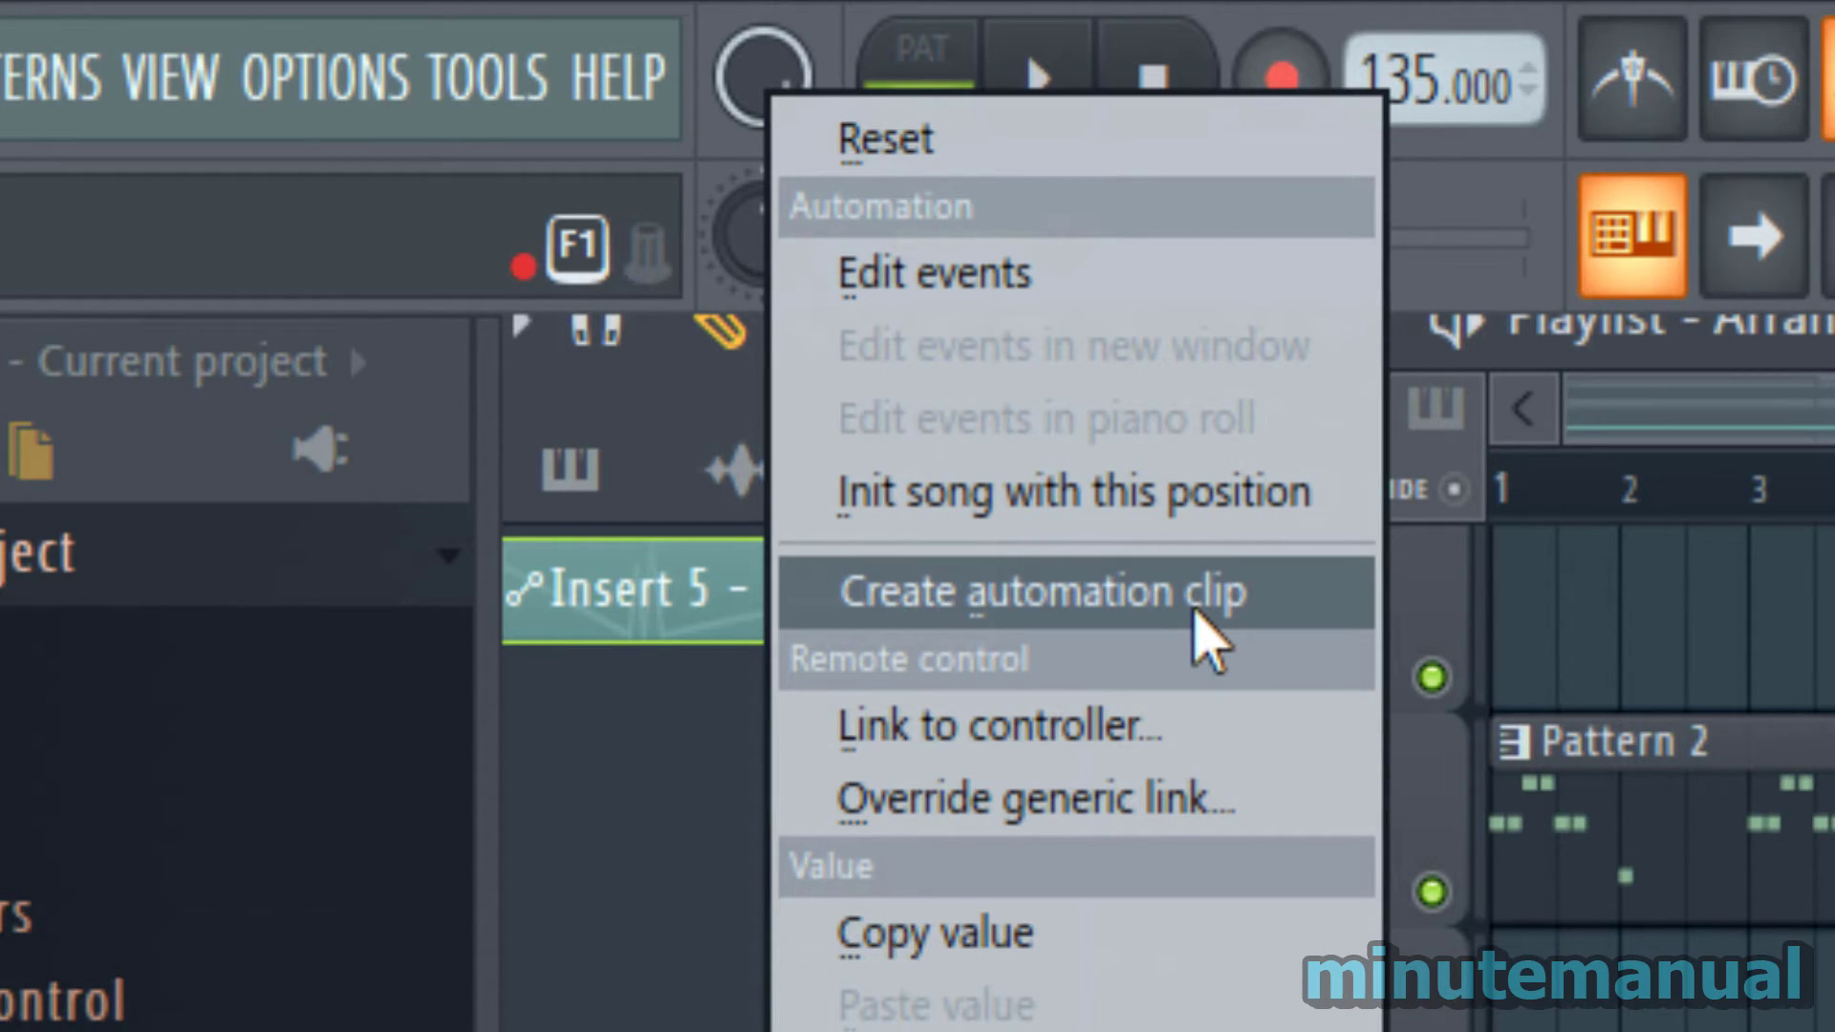
Step: Create a flat master volume automation clip below the Insert 5 clip
click(1041, 591)
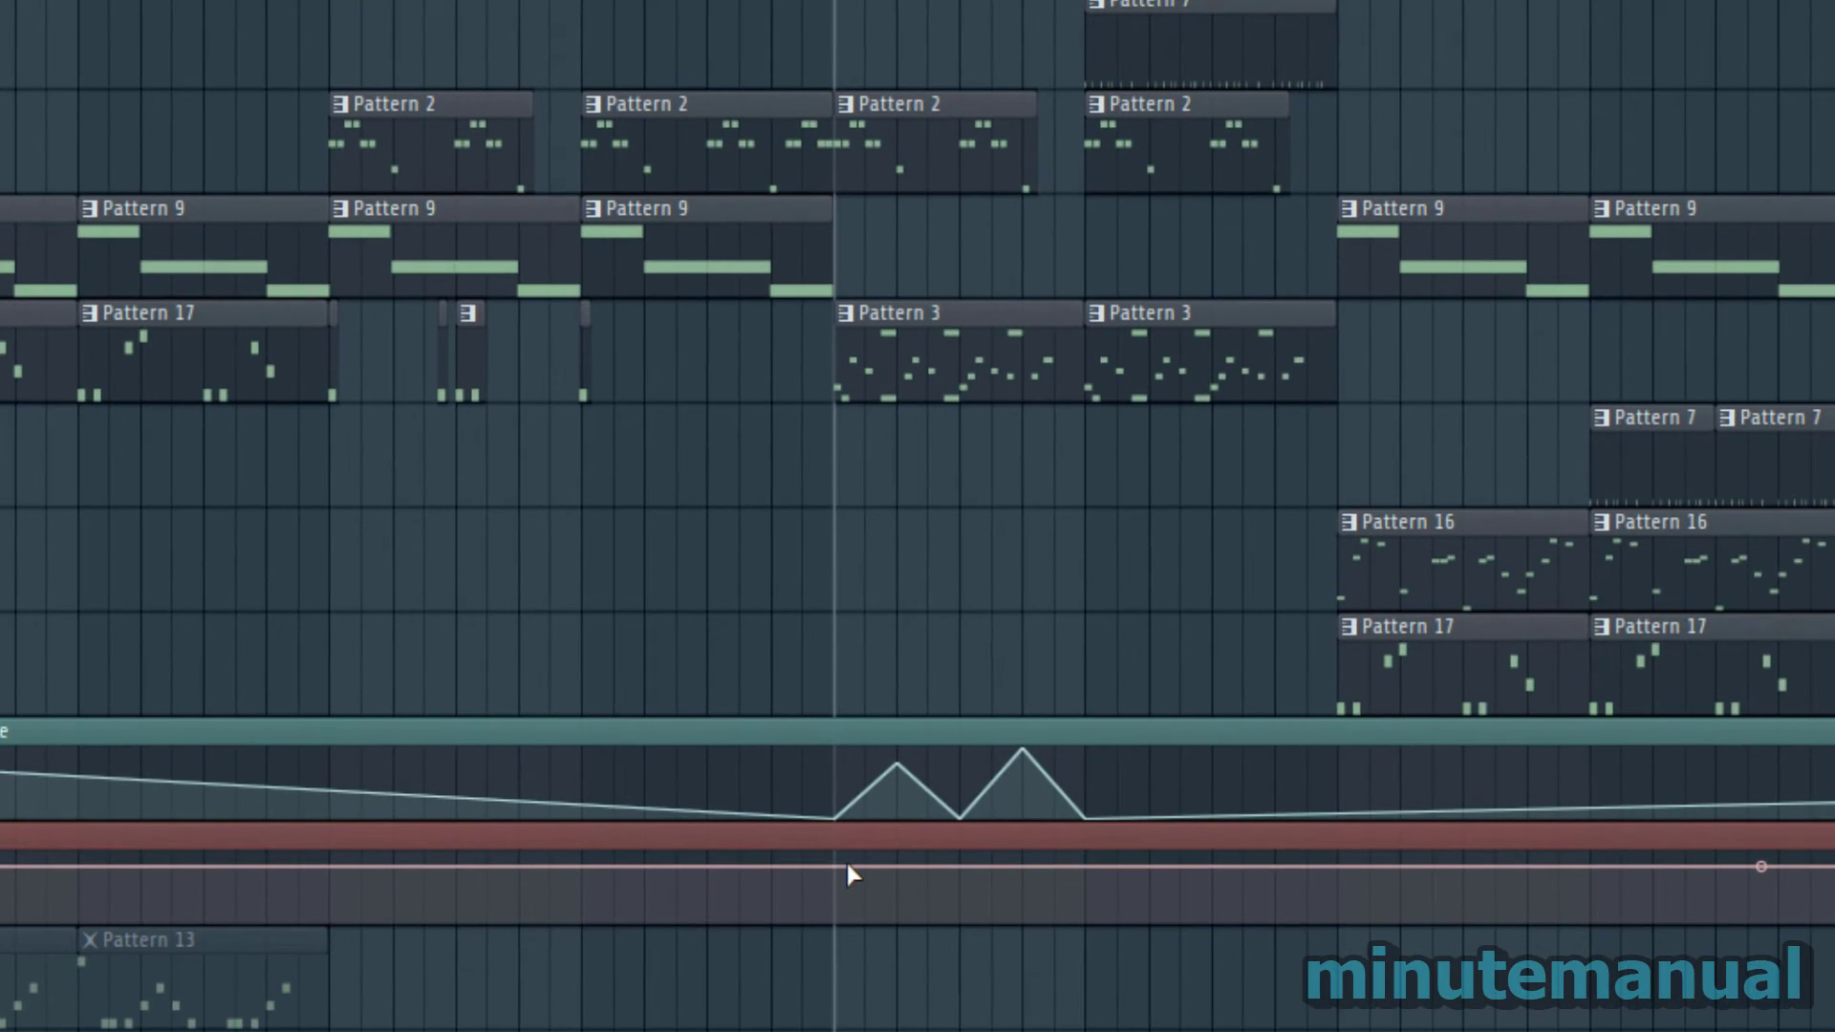